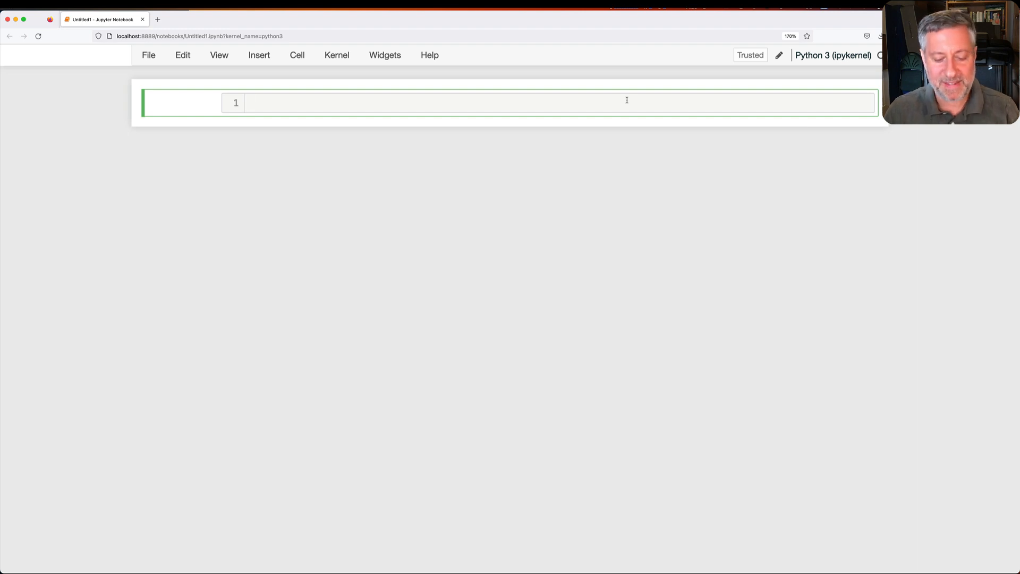
# - Write the Markdown heading '# Which is faster: `for` loop or a list comprehension?' and render it
pyautogui.write('# Which is fan')
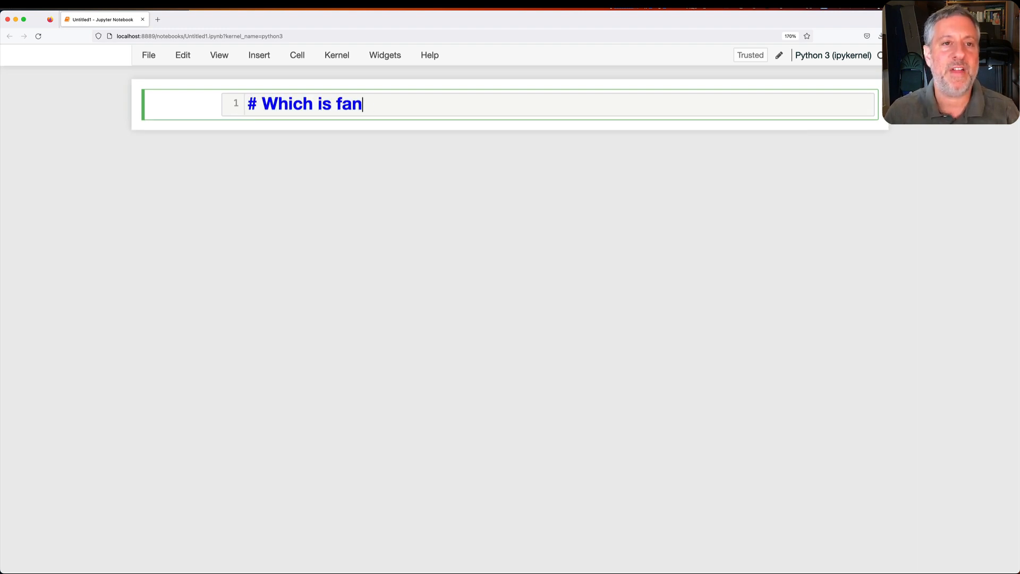
pyautogui.write('ster: `for`')
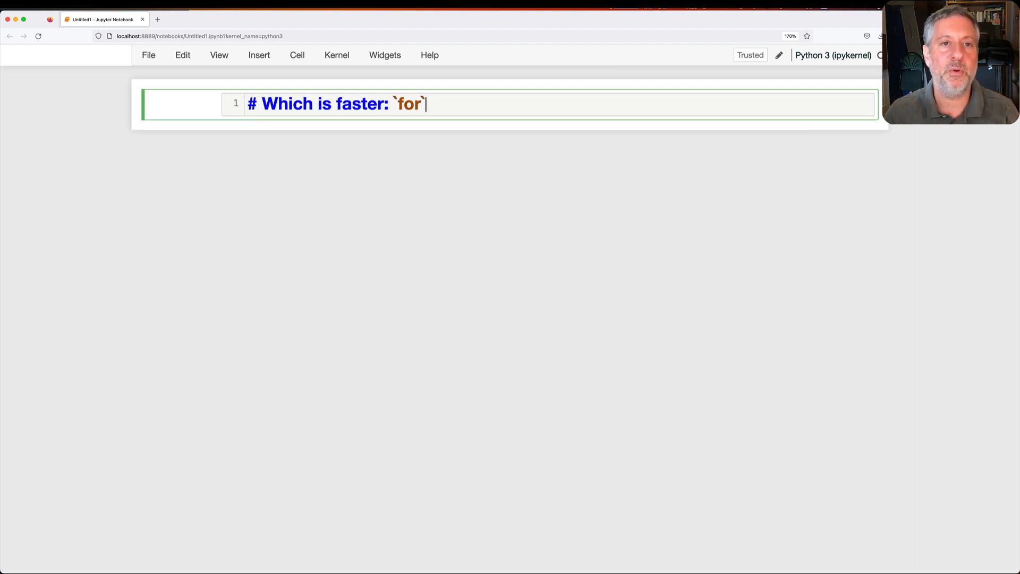
pyautogui.write('loop or')
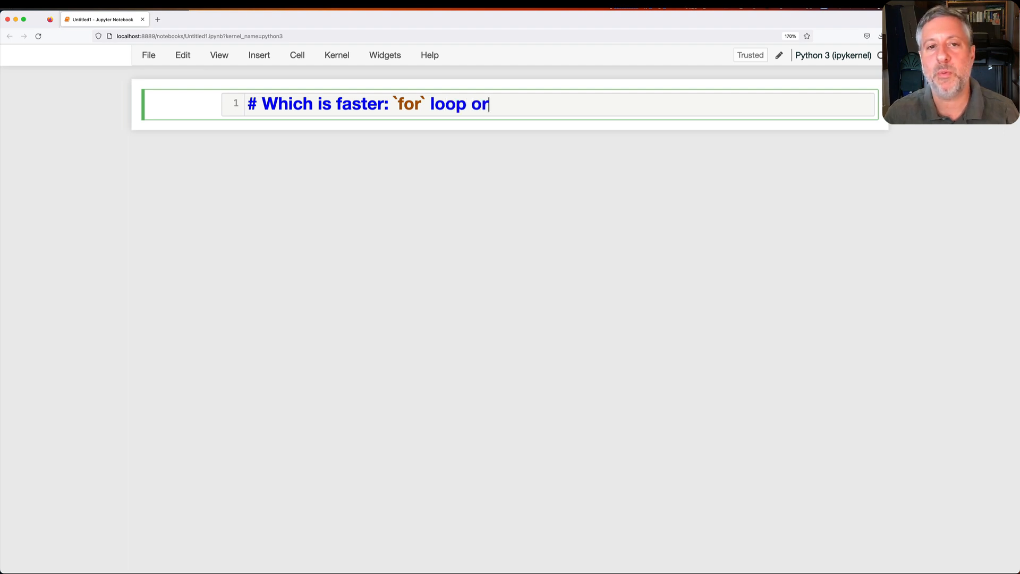
pyautogui.write('a list comprehension?')
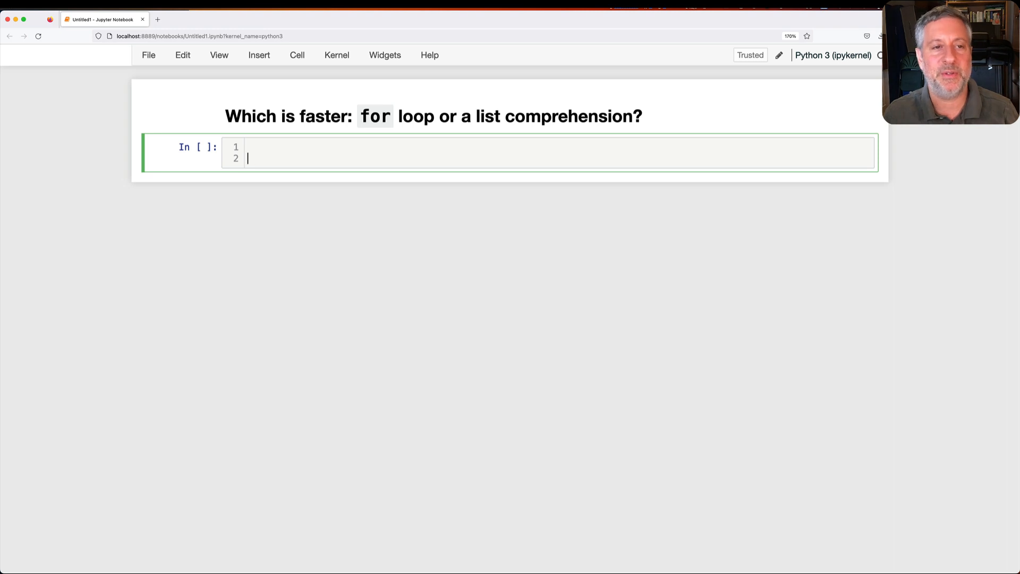
# - Write traditional_loop() that appends i ** 2 in a for loop and returns the list
pyautogui.write('def my')
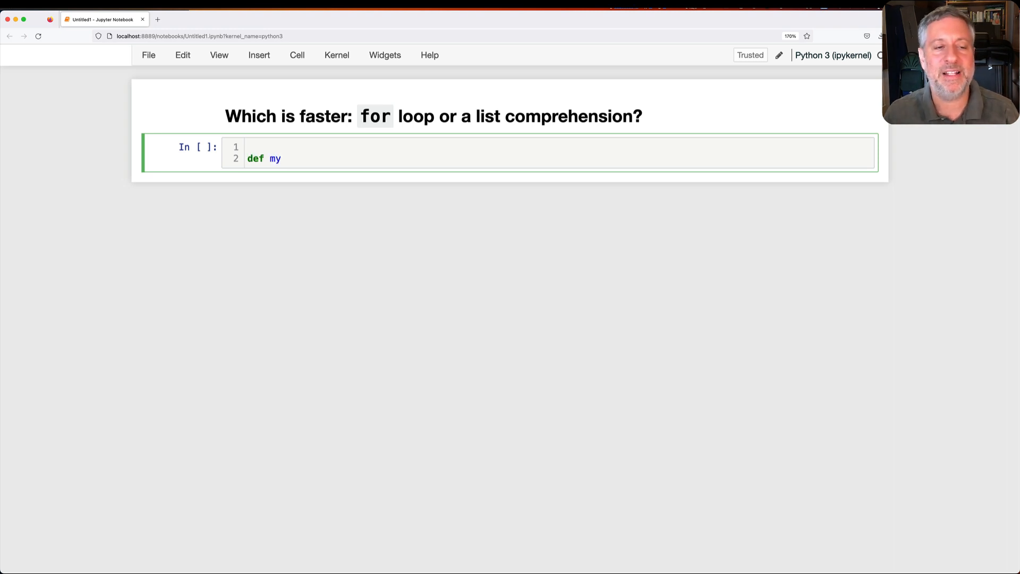
pyautogui.write('traditional_')
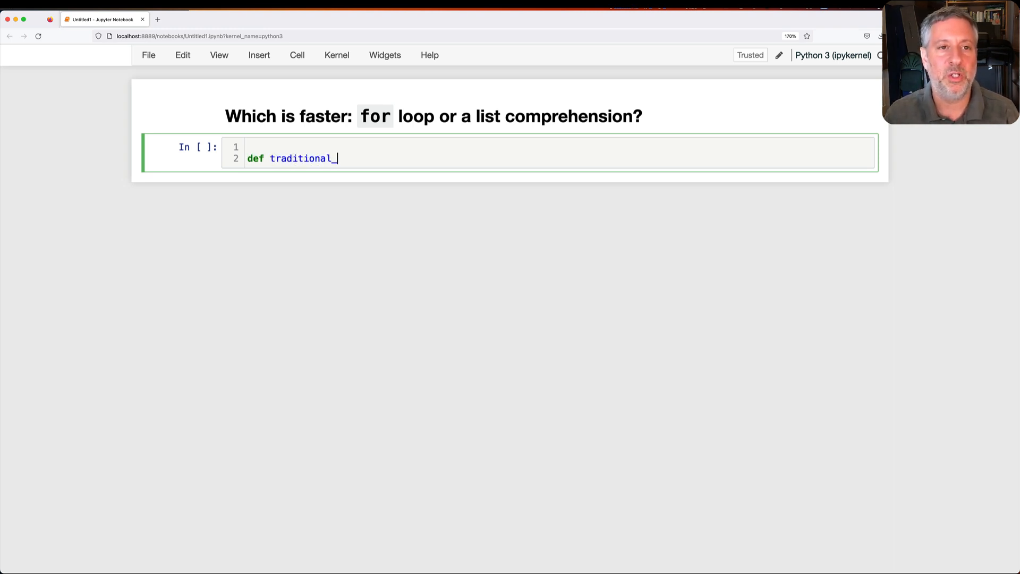
pyautogui.write('loop(')
pyautogui.write('for i in range(1_000_000')
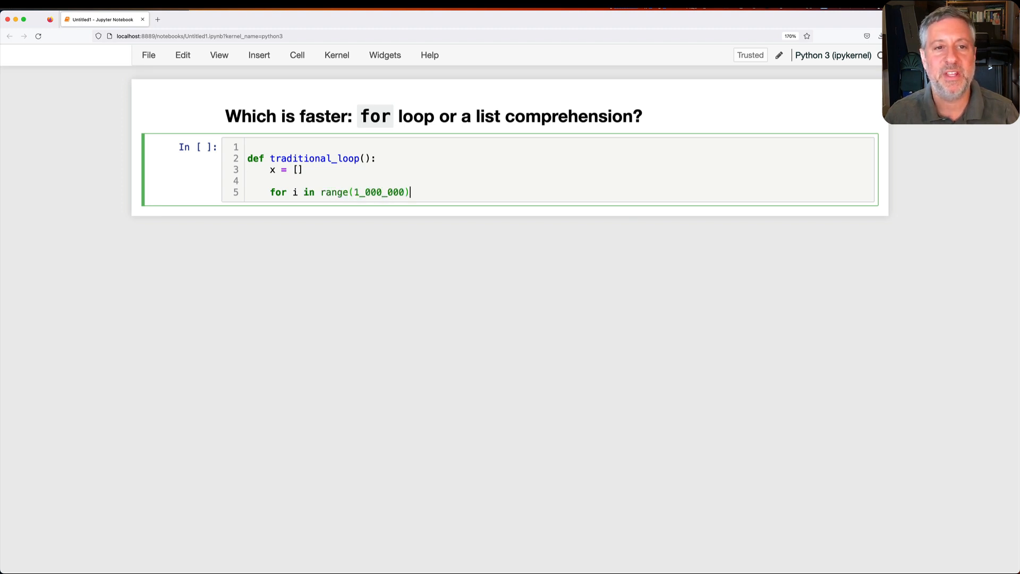
pyautogui.write(':')
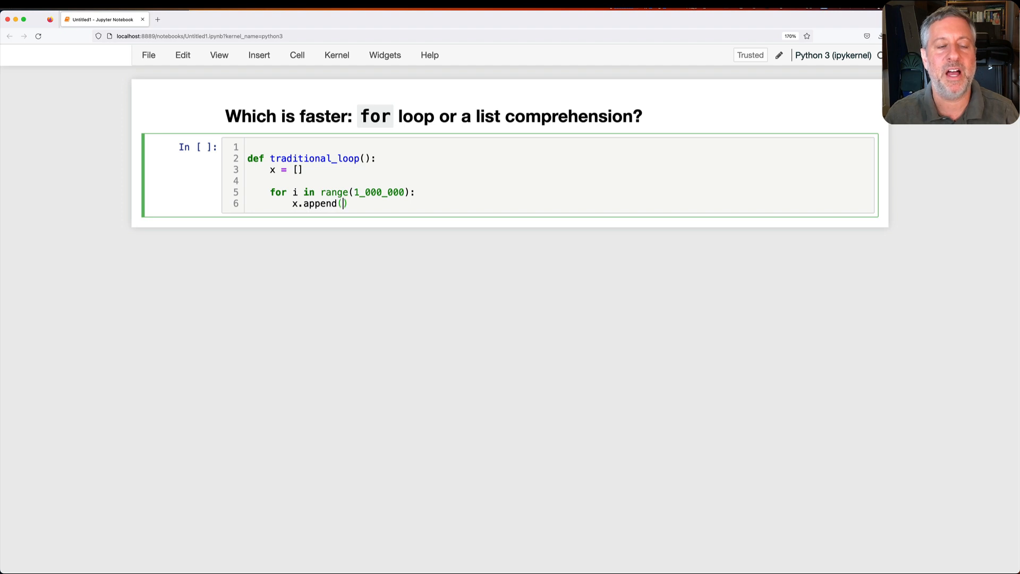
pyautogui.write('i ** 2')
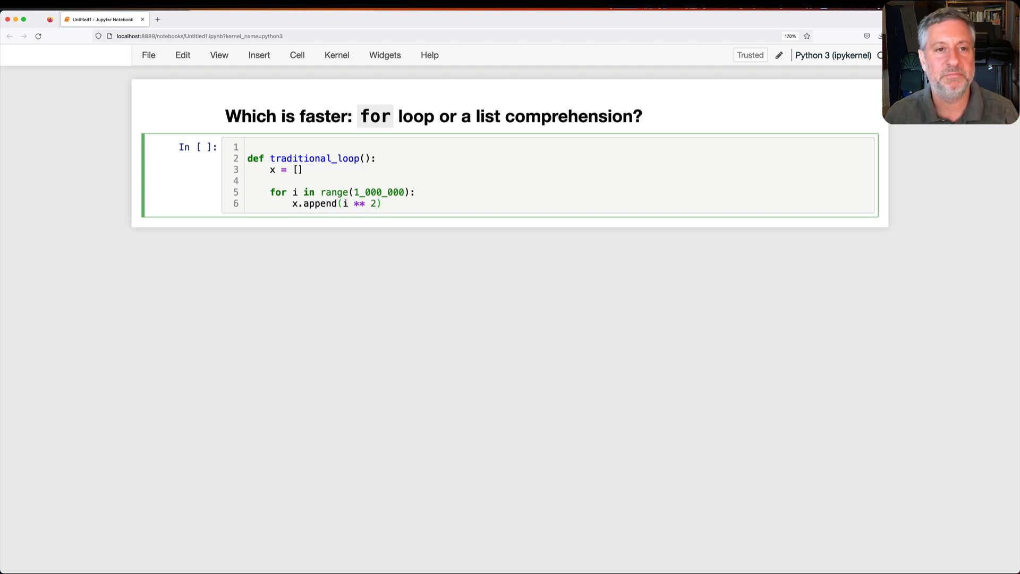
pyautogui.write('return x')
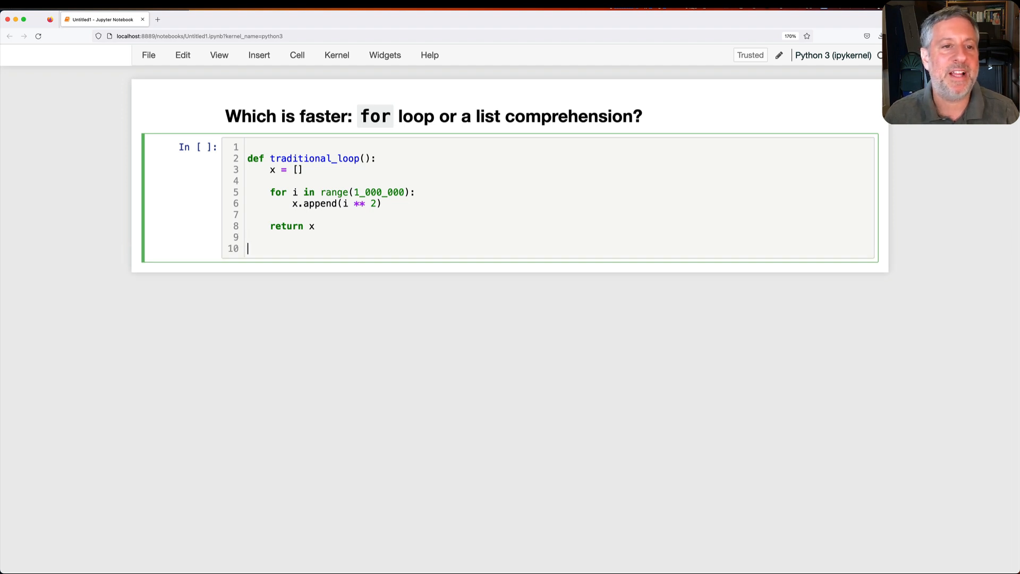
# - Write comprehension() returning a list comprehension of squares over range(1_000_000)
pyautogui.write('def')
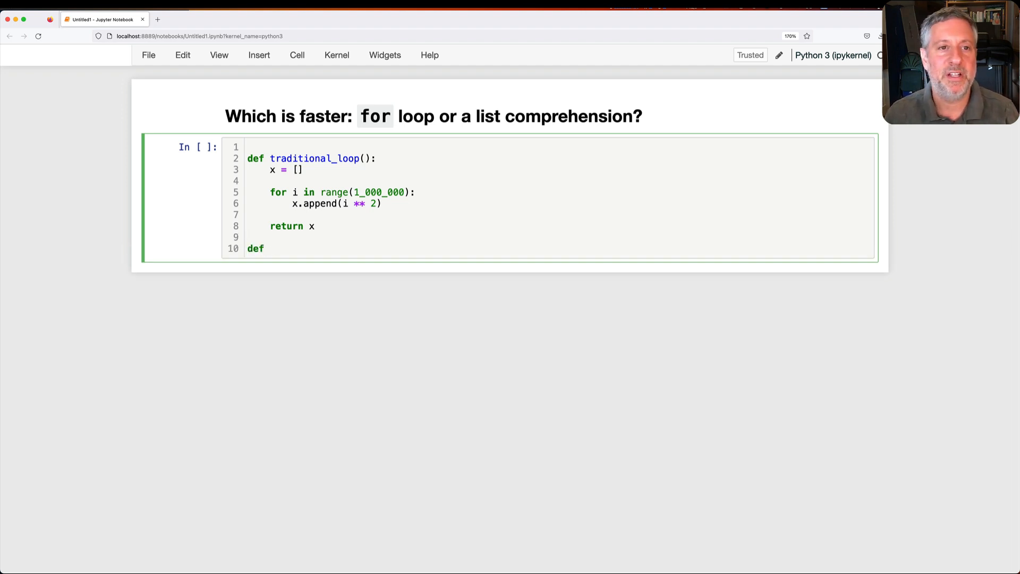
pyautogui.write('comprehension():')
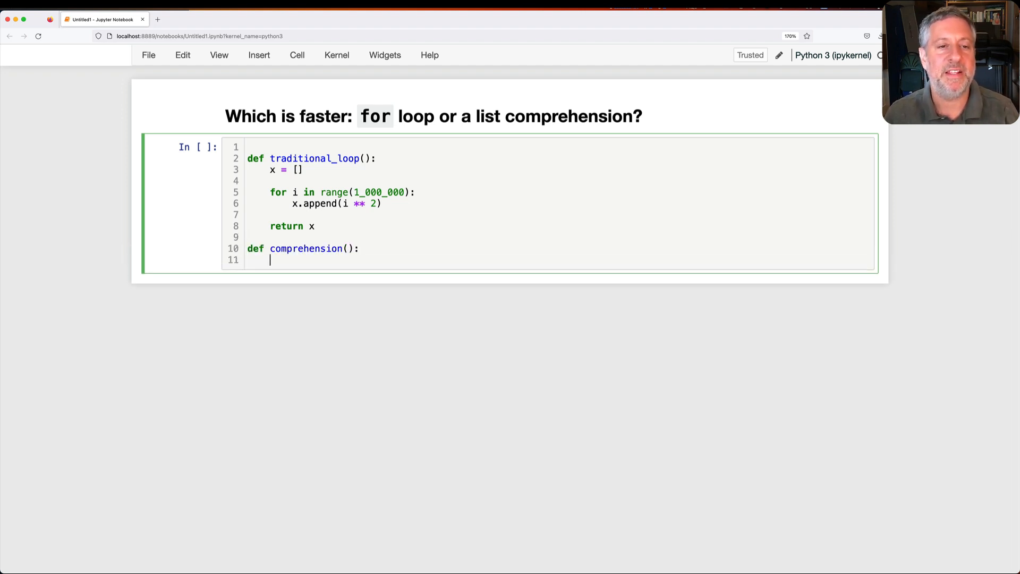
pyautogui.write('x = []')
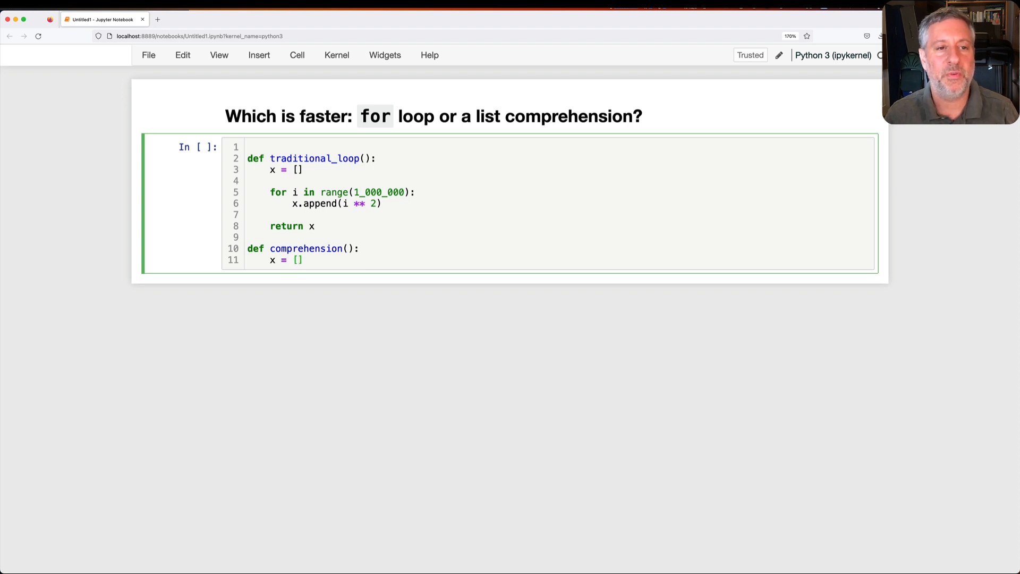
pyautogui.write('return []')
pyautogui.write('for i in range()]')
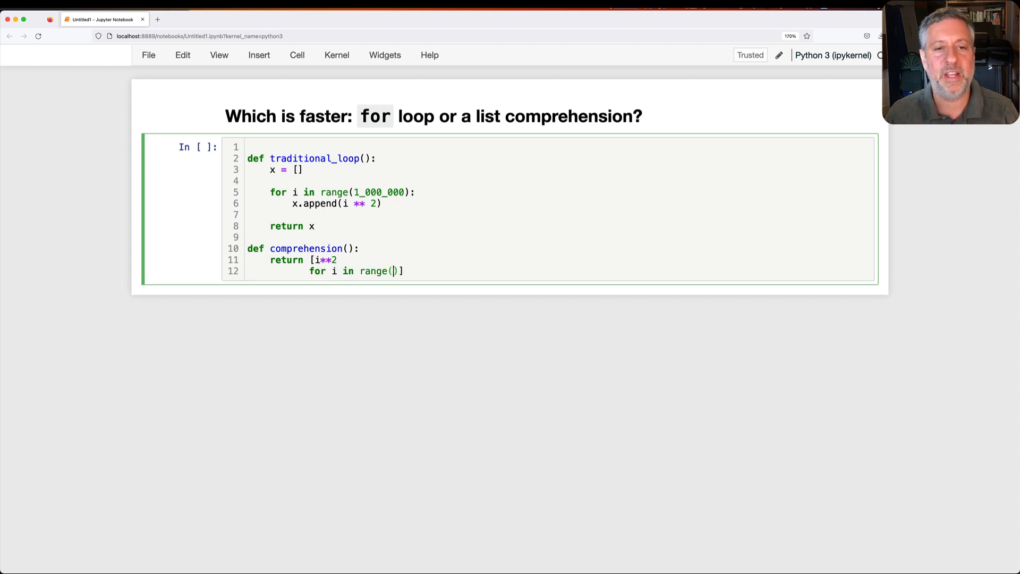
pyautogui.write('1_000')
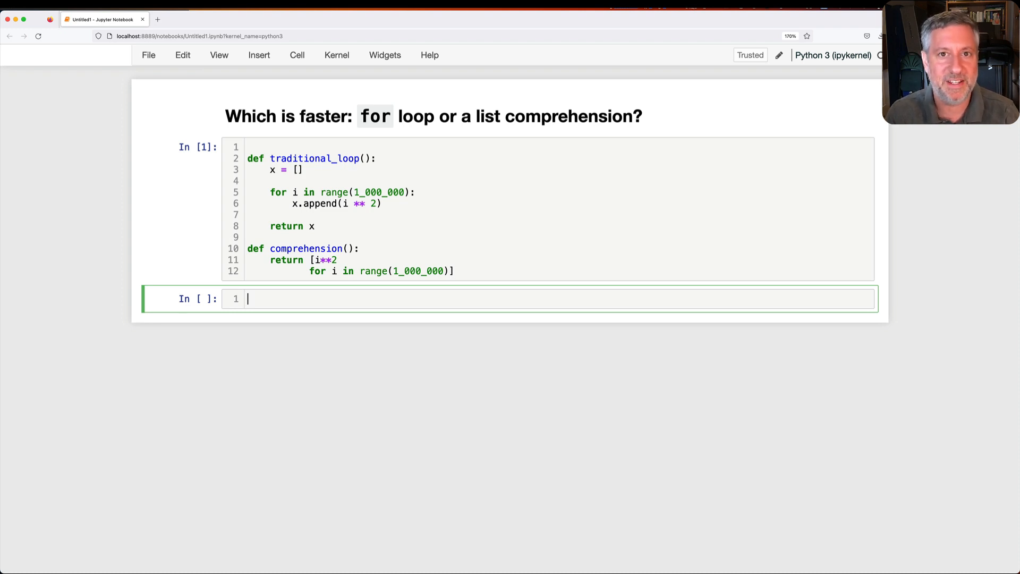
# - Time traditional_loop() with %timeit, reporting about 72.1 ms per loop
pyautogui.write('%')
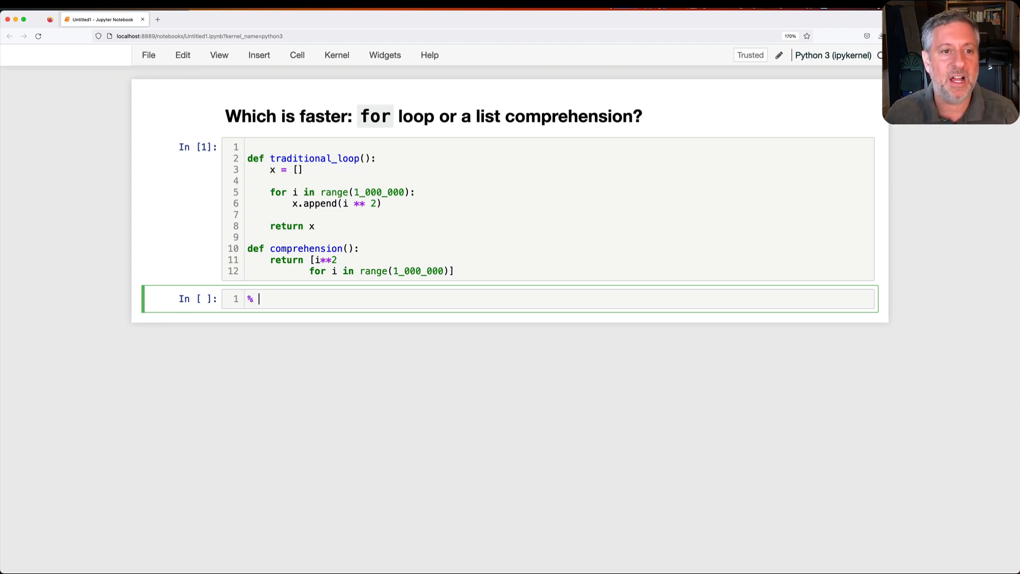
pyautogui.write('timeit tradit')
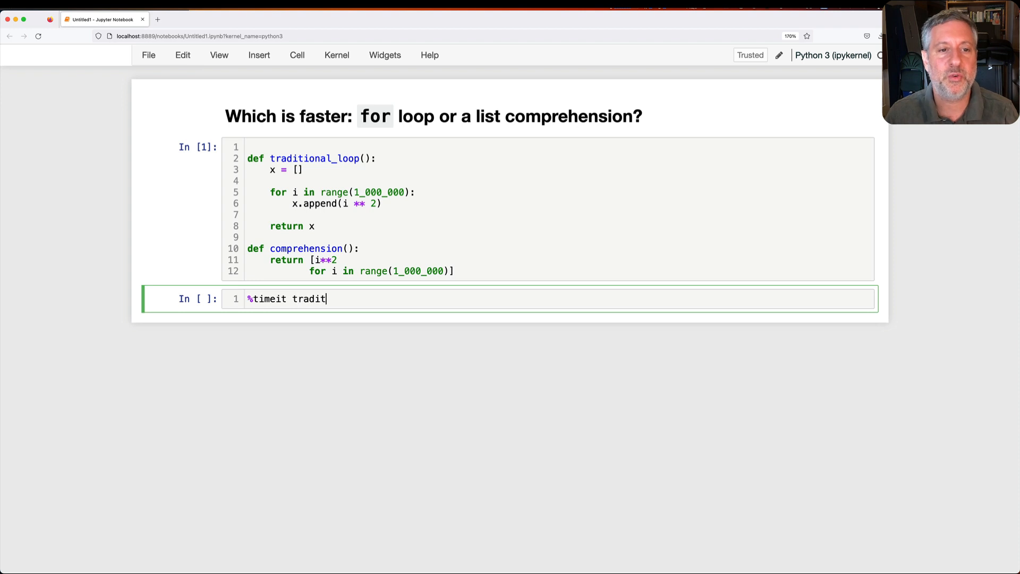
pyautogui.write('ional_loop()')
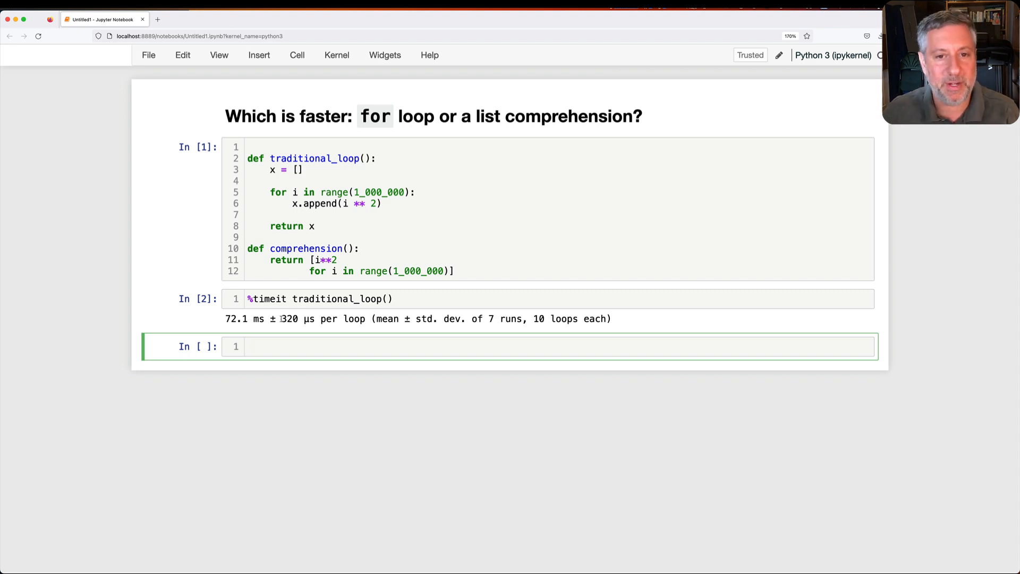
# - Time comprehension() with %timeit in the next cell, reporting about 65.9 ms per loop
pyautogui.click(299, 345)
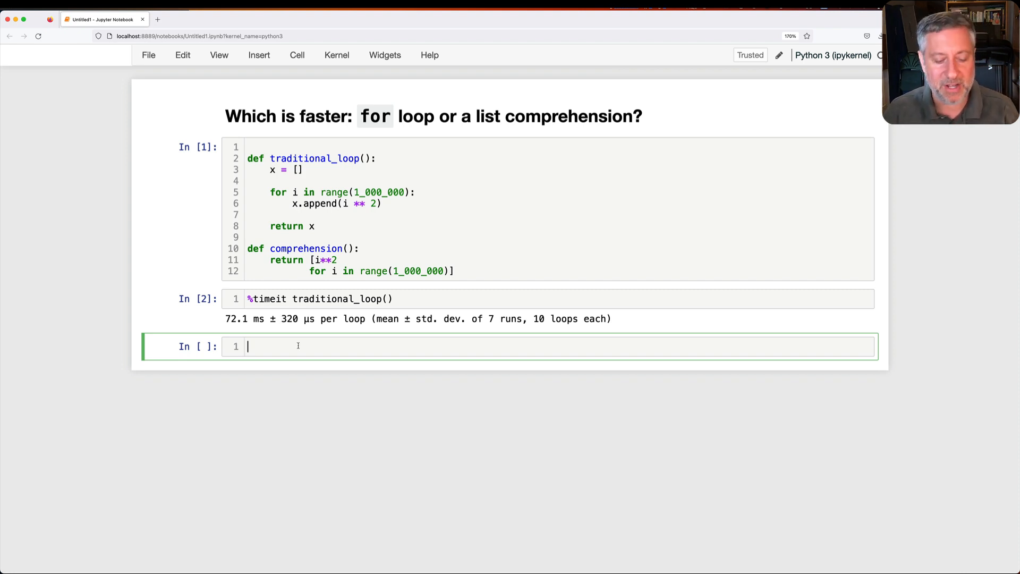
pyautogui.write('%timeit comprehension(')
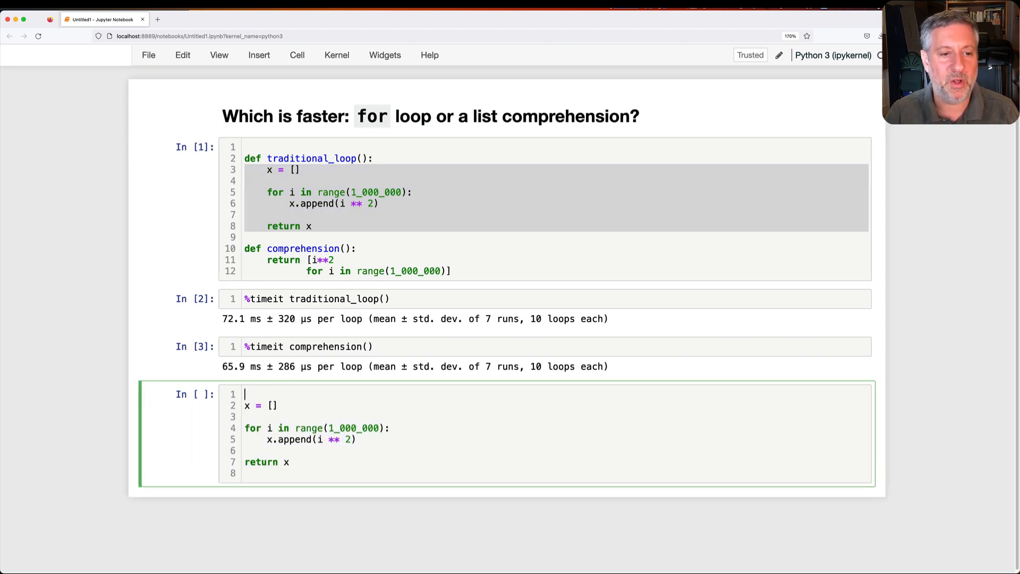
# - Time the pasted loop body as a %%timeit cell labelled '# traditional loop', about 71.1 ms per loop
pyautogui.write('# traditional loop')
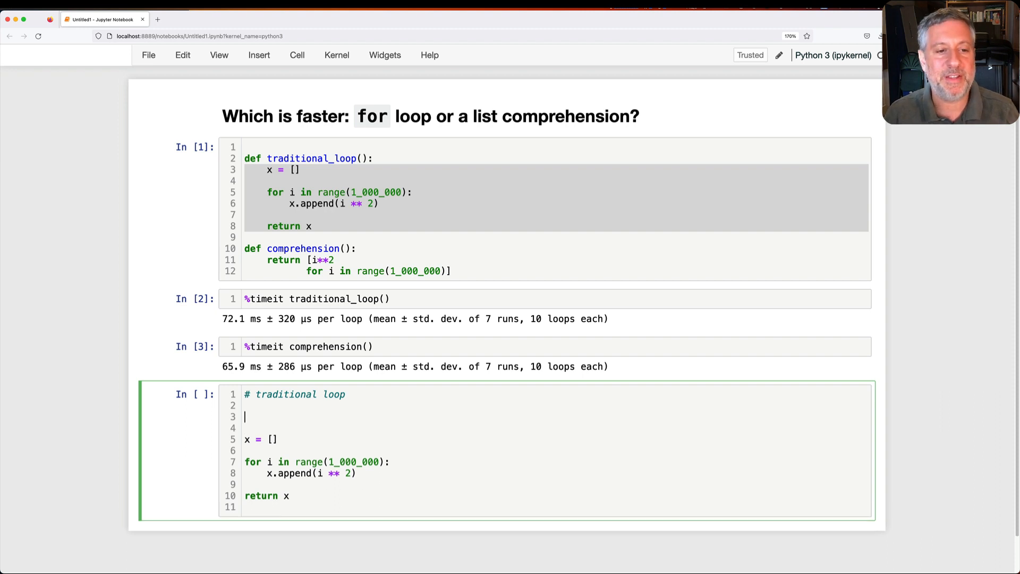
pyautogui.write('%%time')
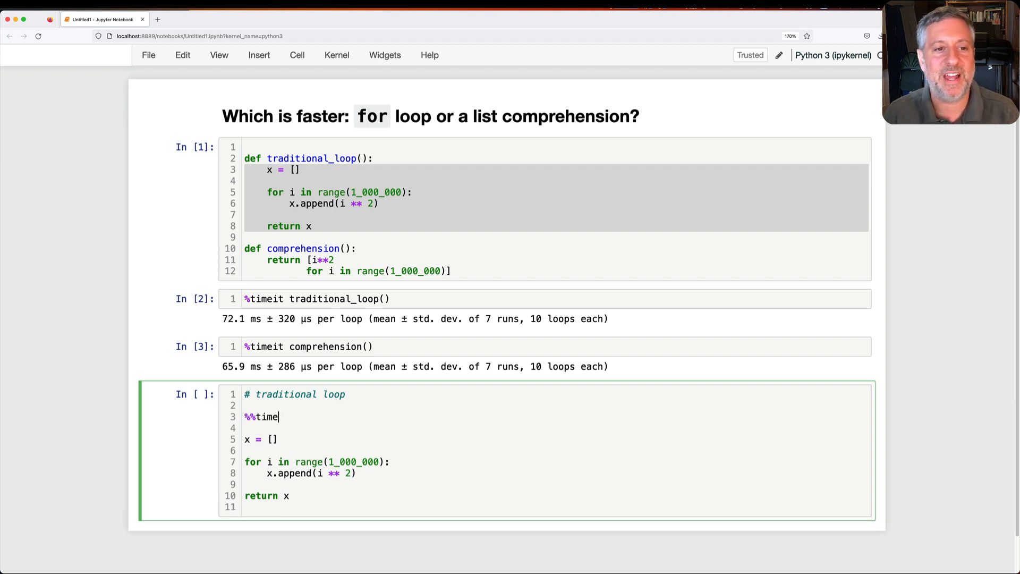
pyautogui.write('it')
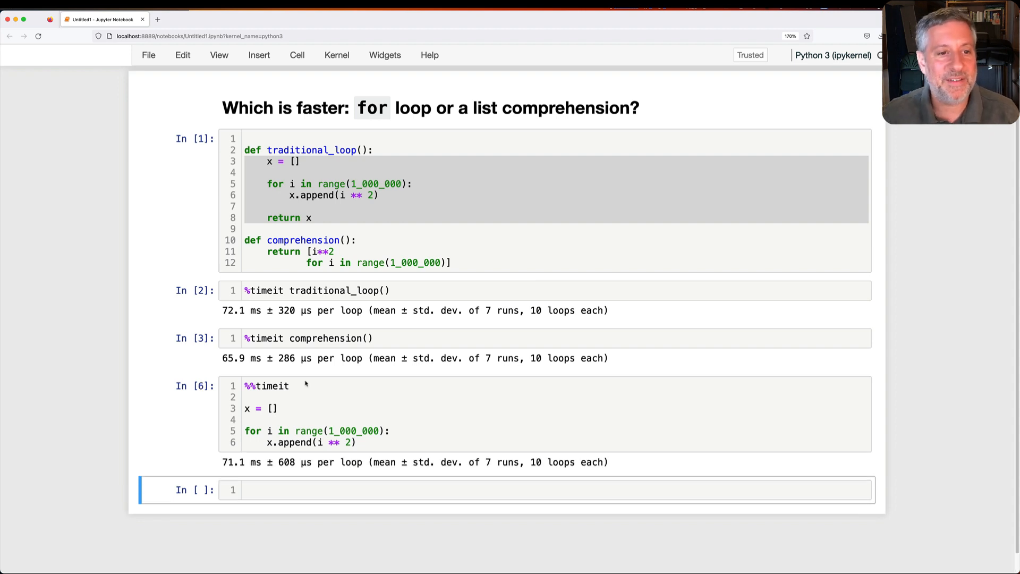
# - Time x = [i**2 for i in range(1_000_000)] as a %%timeit cell, about 65.6 ms per loop
pyautogui.write('%%')
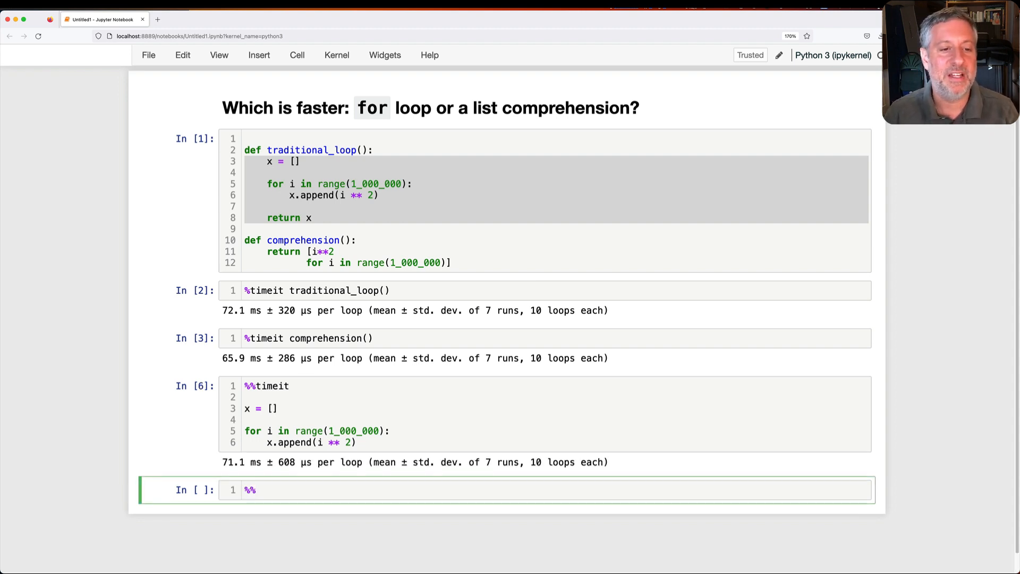
pyautogui.write('imeit')
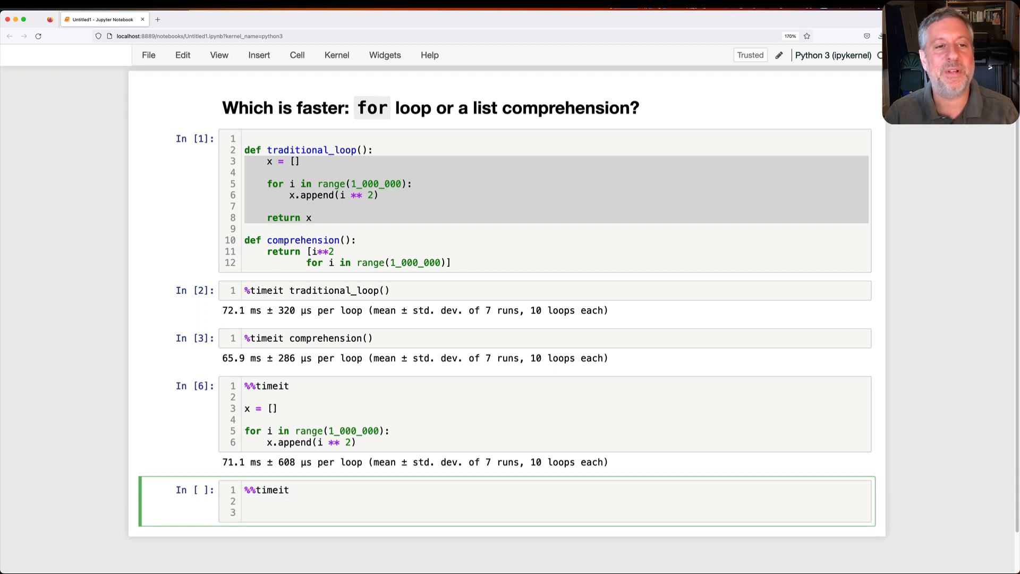
pyautogui.write('x = []')
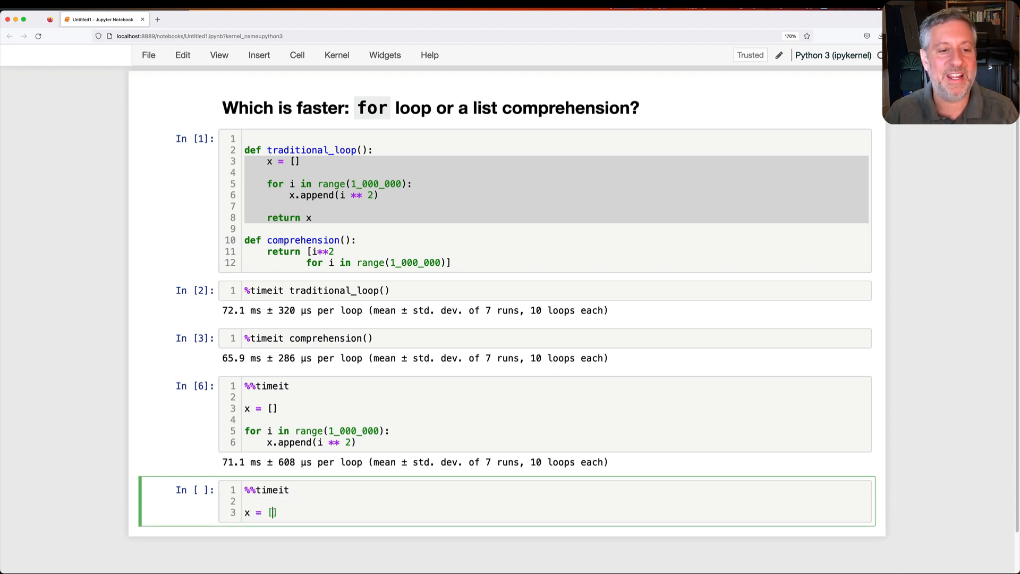
pyautogui.write('i')
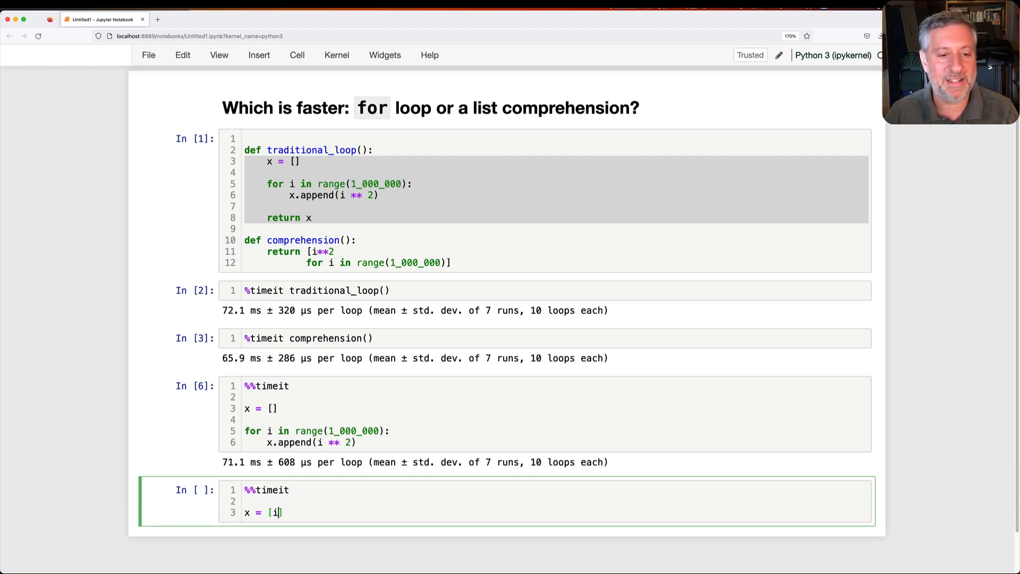
pyautogui.write('**2')
pyautogui.write('for i in range(1_000_000)]')
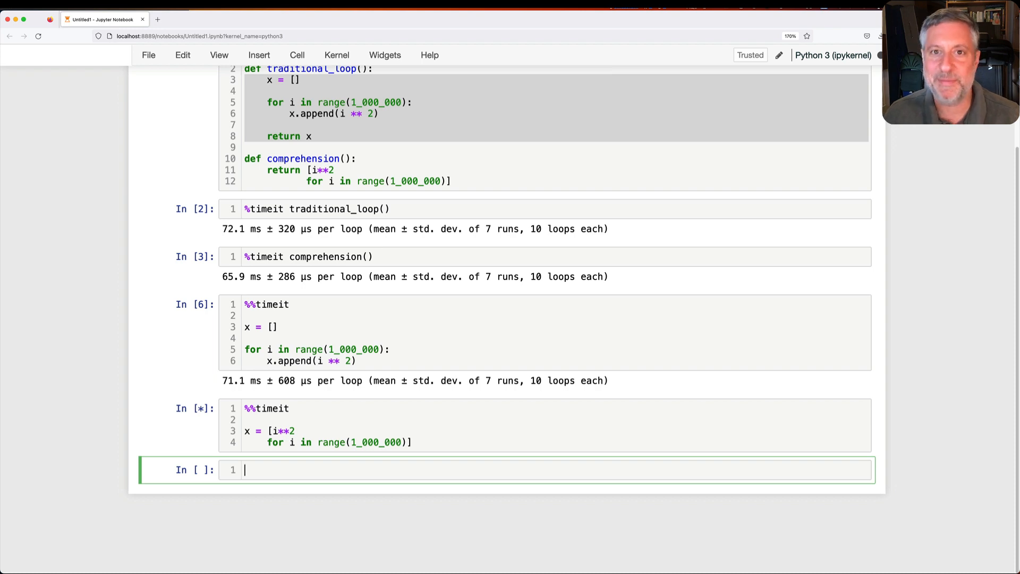
pyautogui.press('shift+enter')
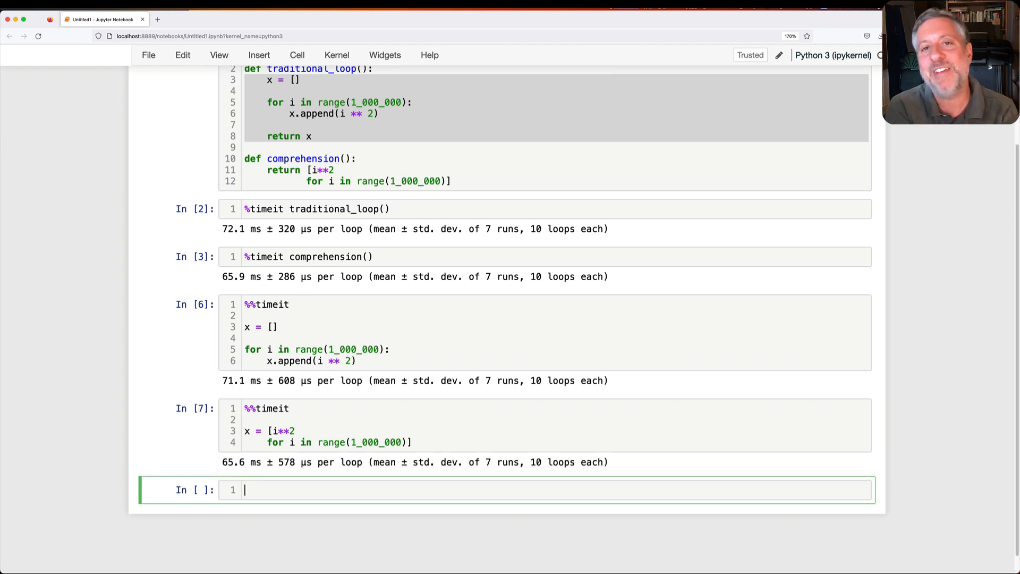